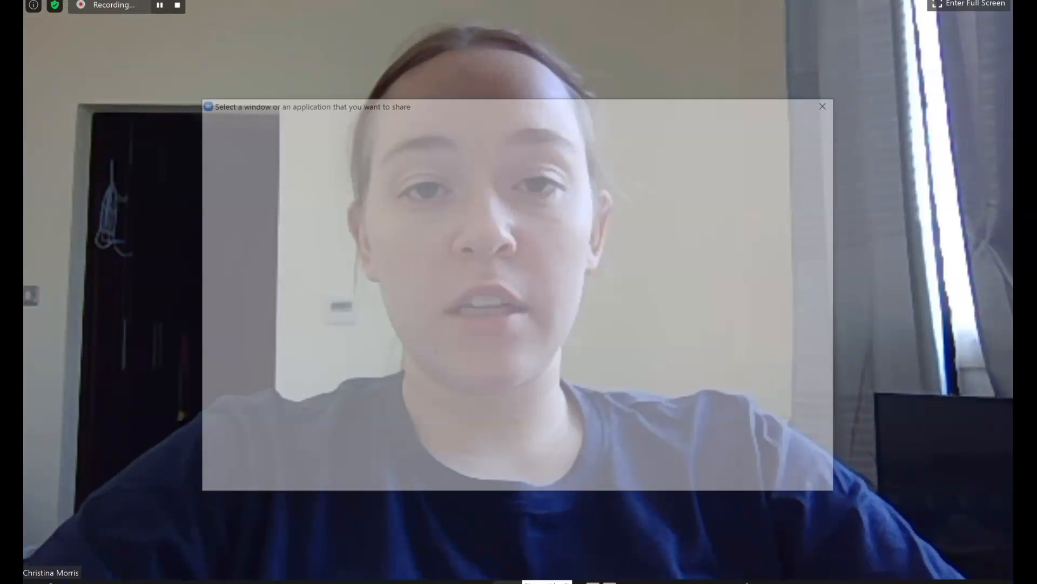
# Share the entire computer screen with the Zoom meeting
pyautogui.click(275, 195)
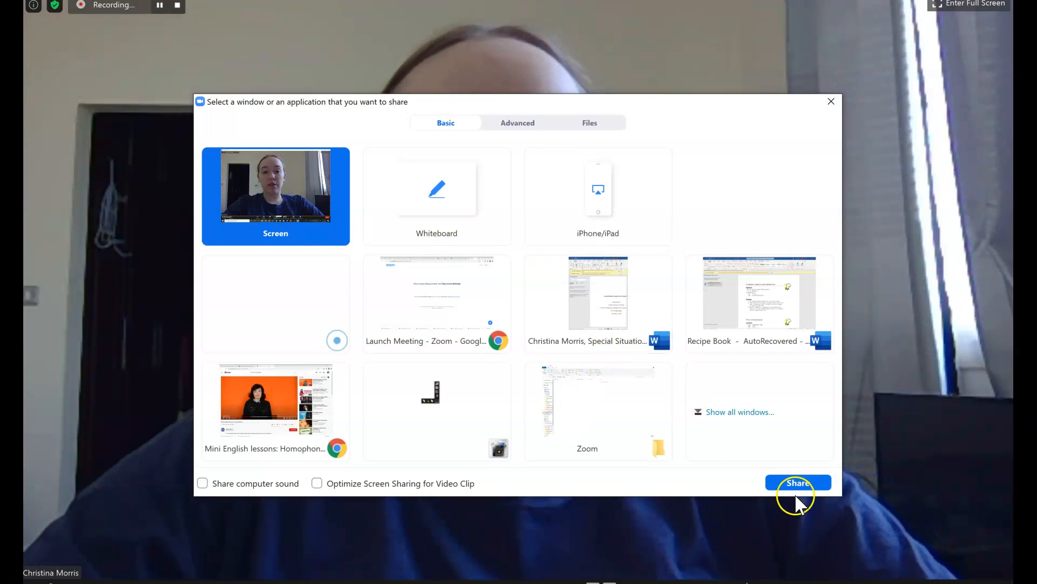
pyautogui.click(797, 482)
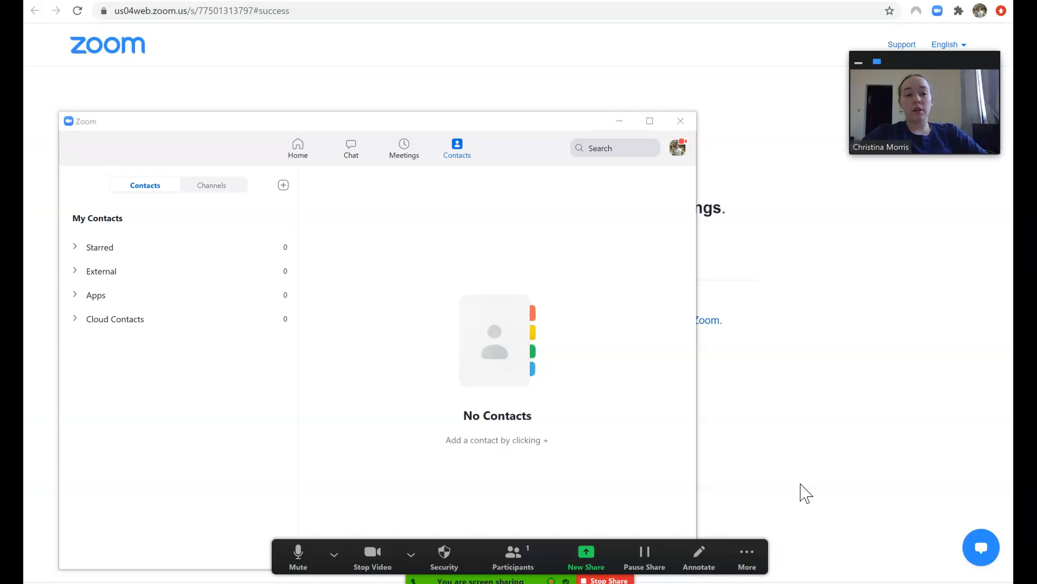
# Show the English 11 class code full-size on the stream, then close it
pyautogui.click(680, 121)
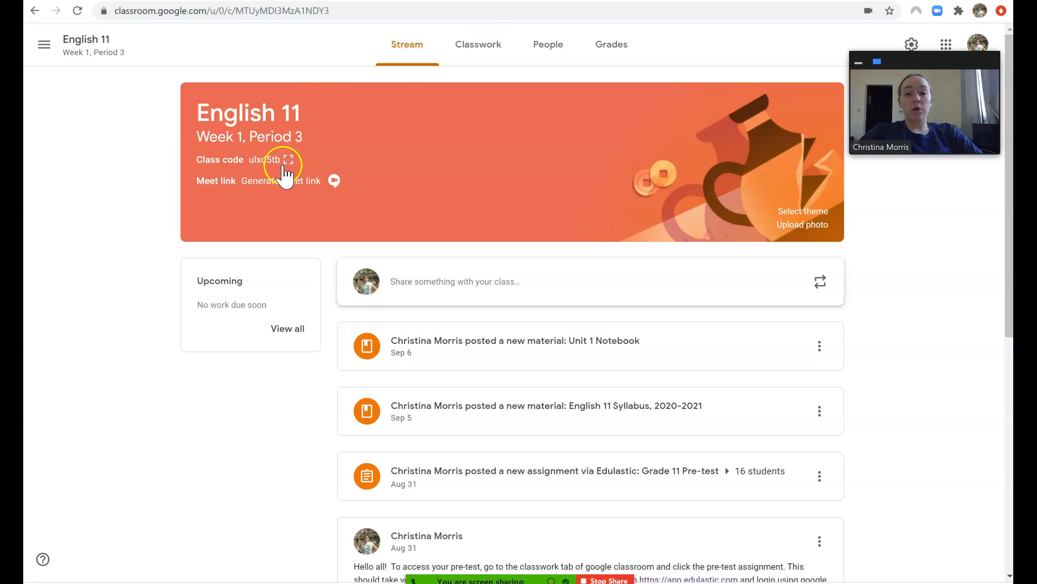
pyautogui.moveTo(288, 159)
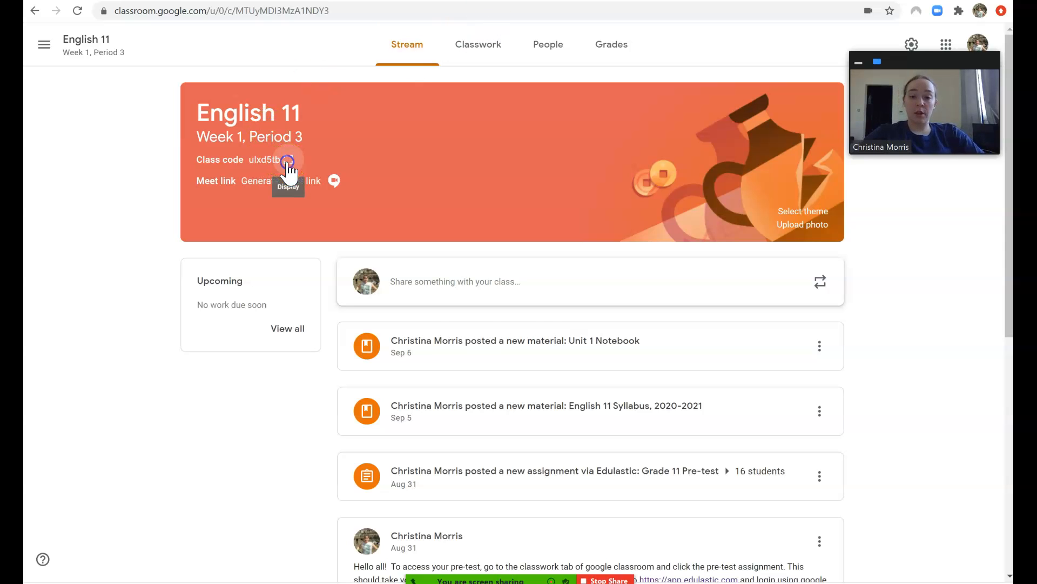
pyautogui.click(288, 159)
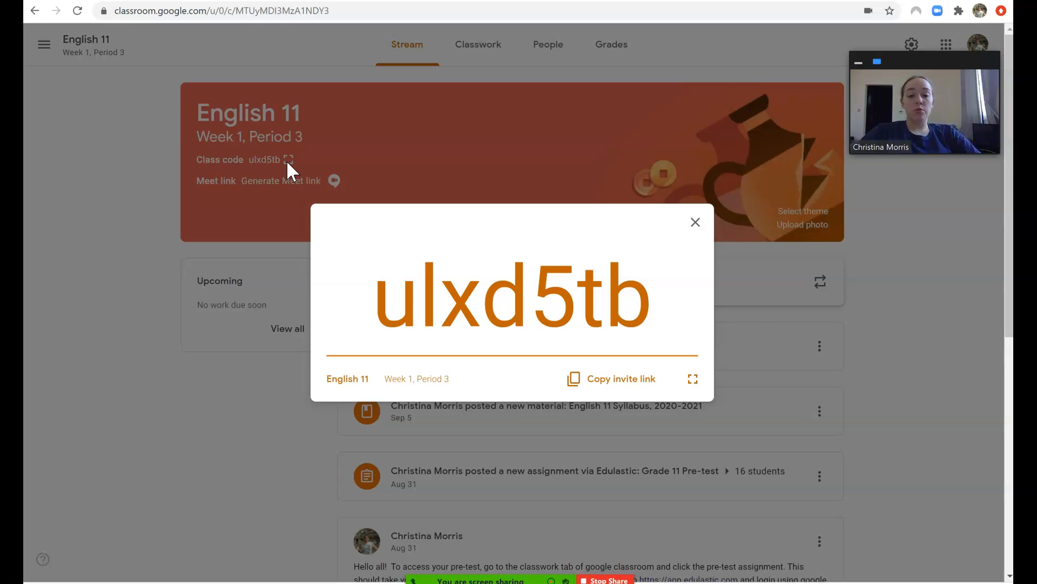
pyautogui.moveTo(402, 159)
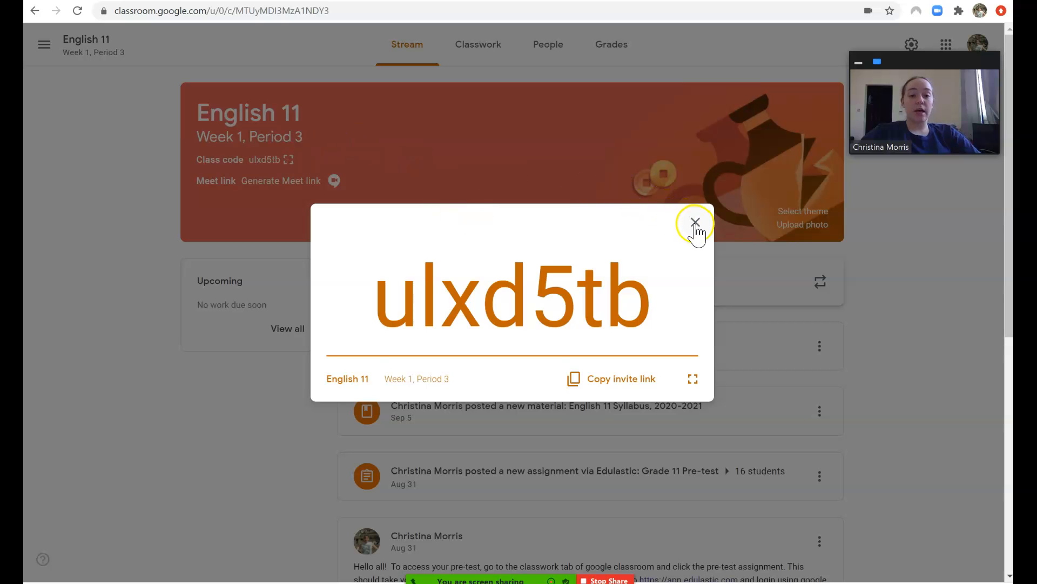
pyautogui.click(695, 223)
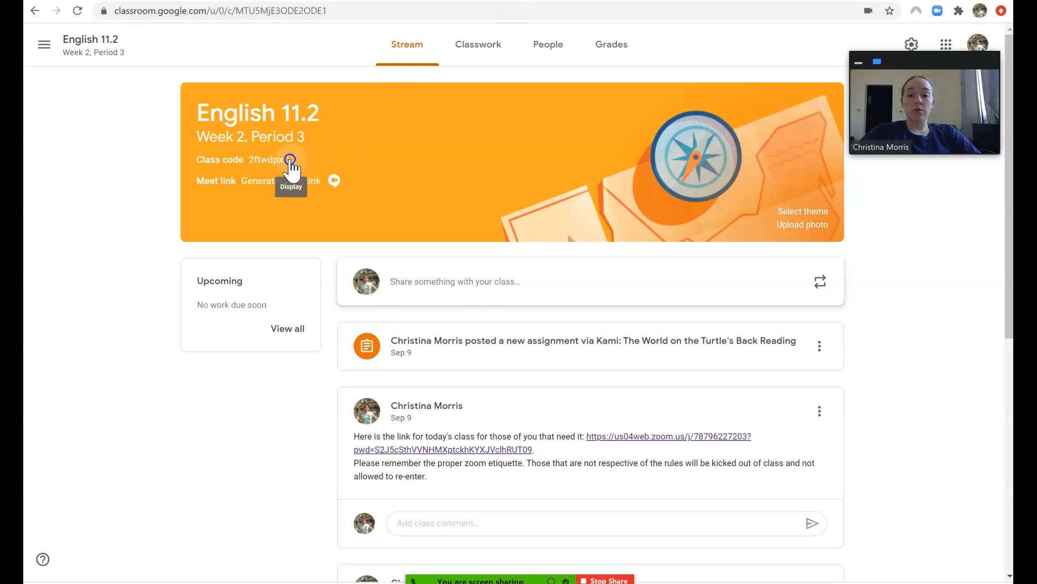
pyautogui.click(289, 160)
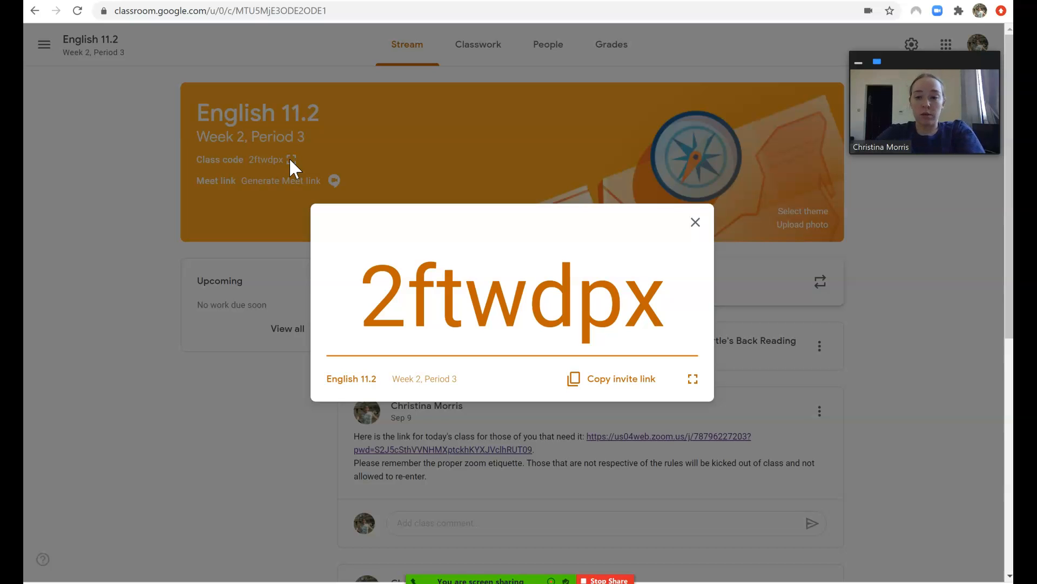
pyautogui.moveTo(679, 234)
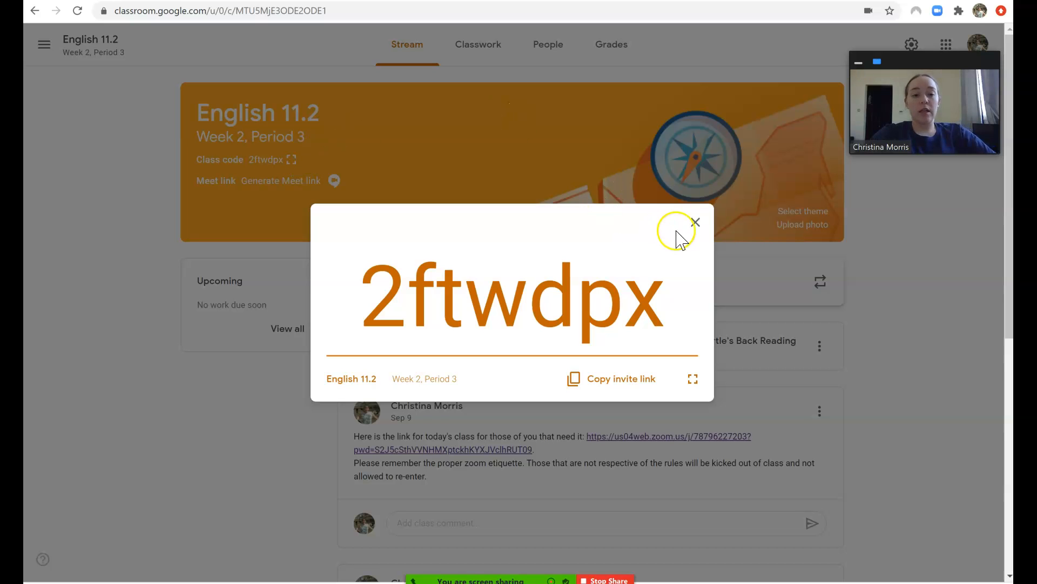
pyautogui.click(695, 221)
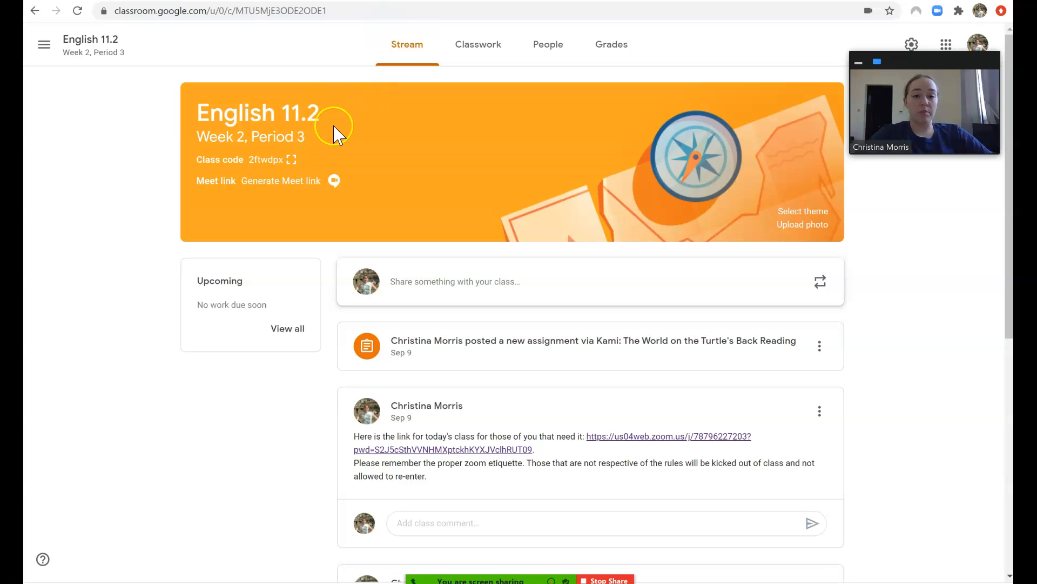
pyautogui.moveTo(415, 119)
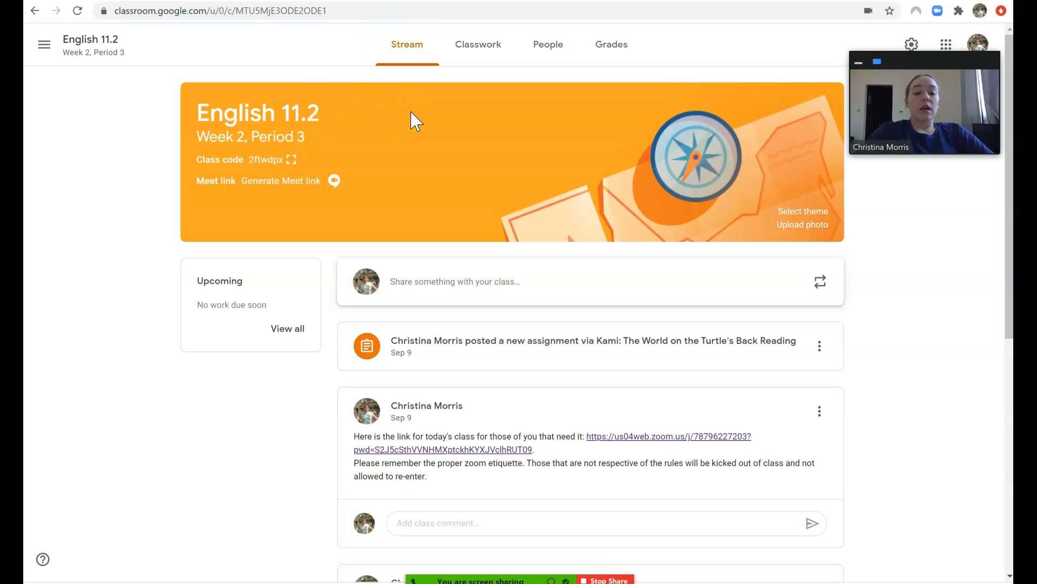
pyautogui.moveTo(388, 408)
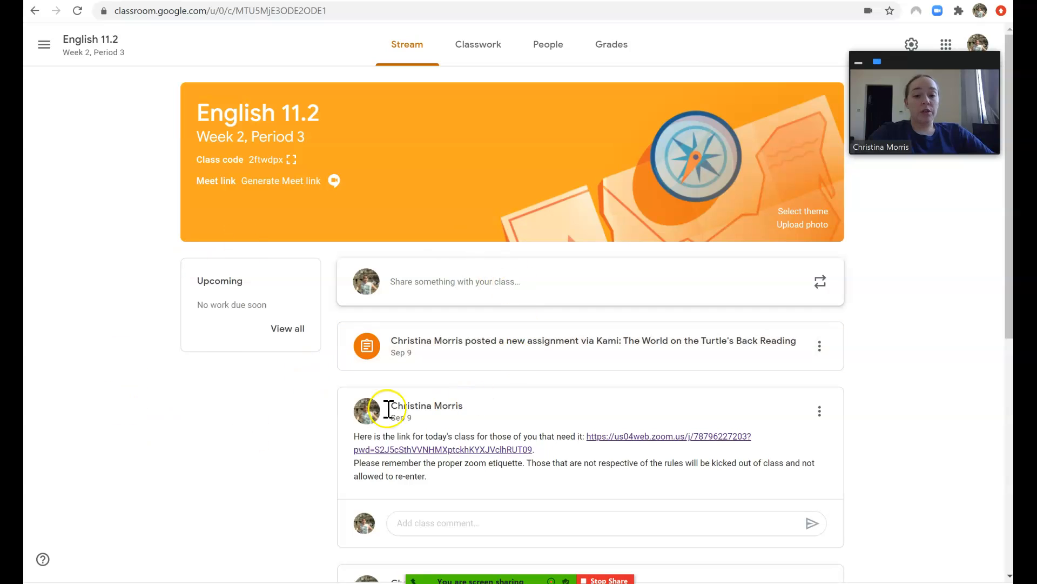
pyautogui.moveTo(337, 378)
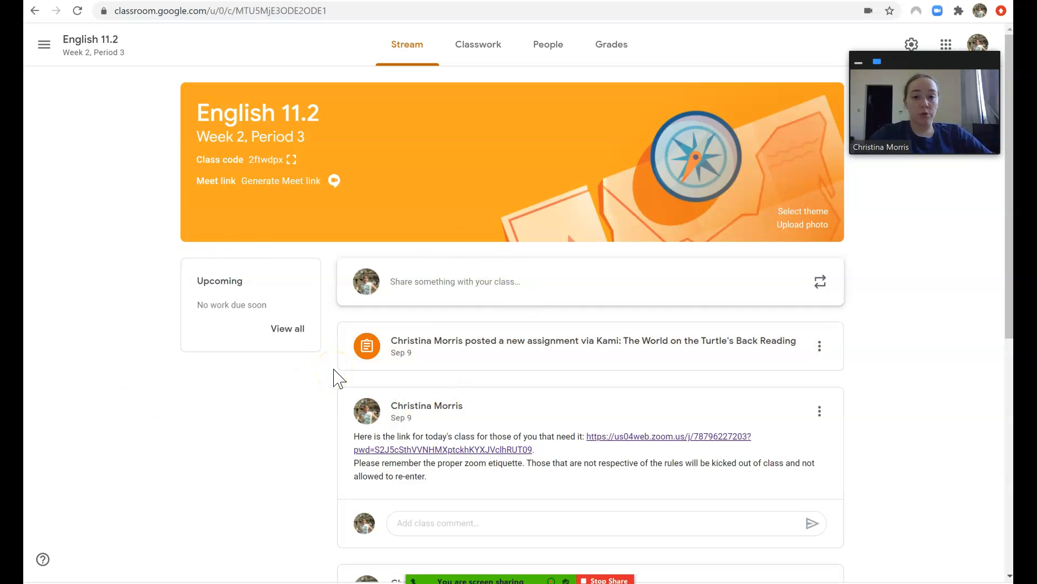
pyautogui.moveTo(367, 346)
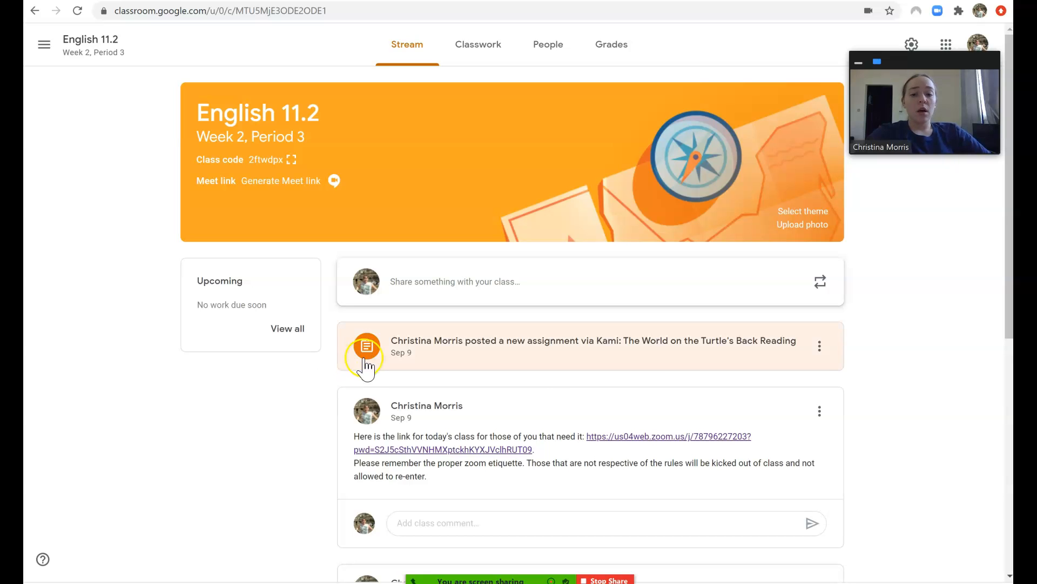
pyautogui.scroll(-3)
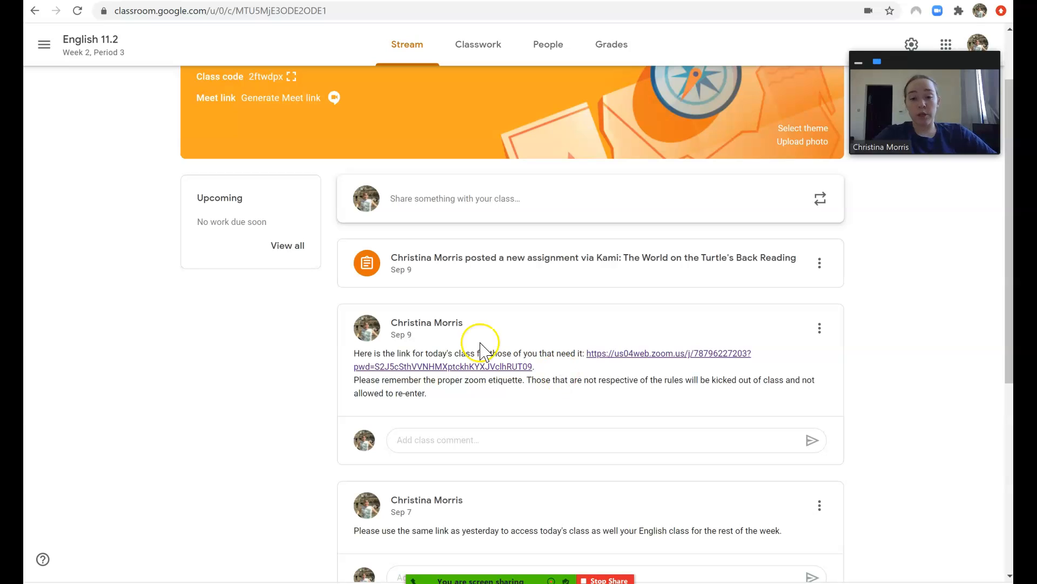
pyautogui.moveTo(403, 358)
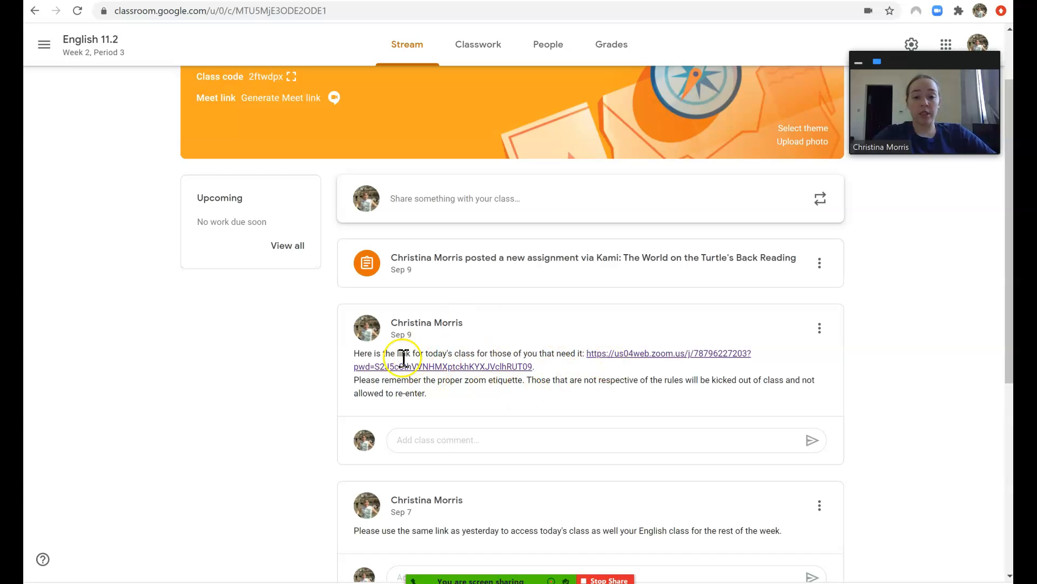
pyautogui.moveTo(453, 379)
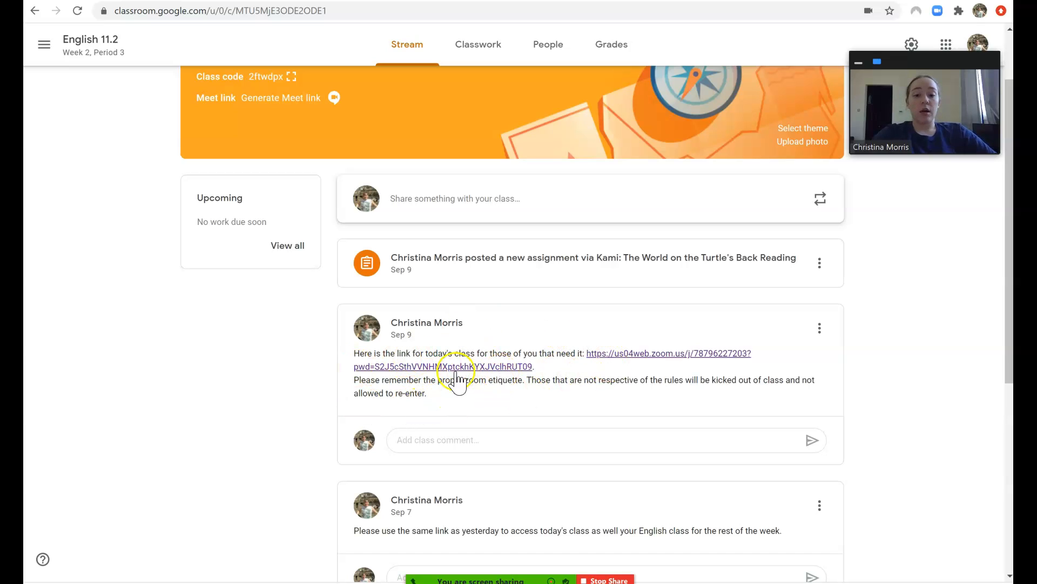
pyautogui.moveTo(605, 361)
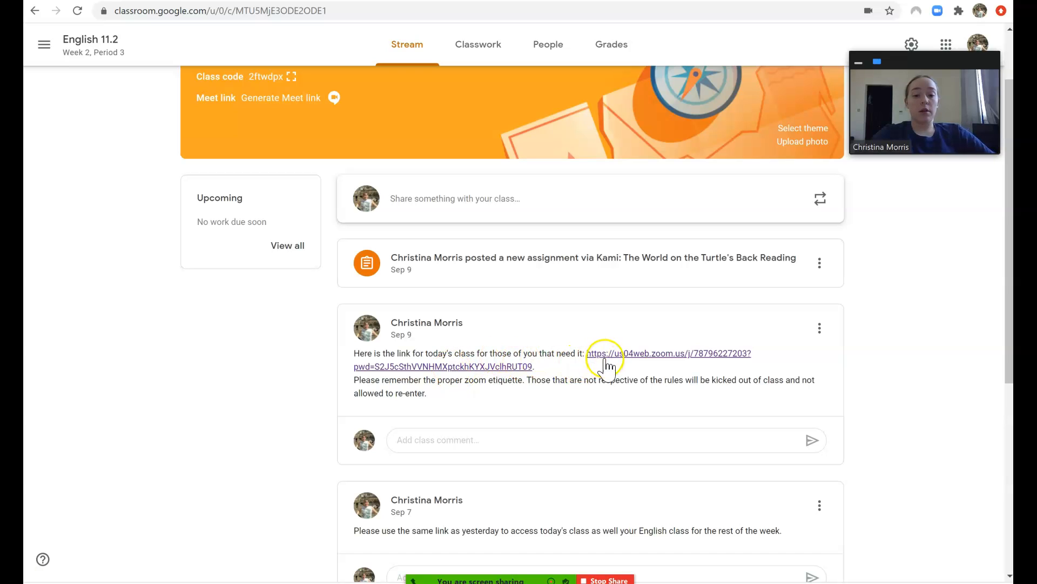
pyautogui.moveTo(612, 357)
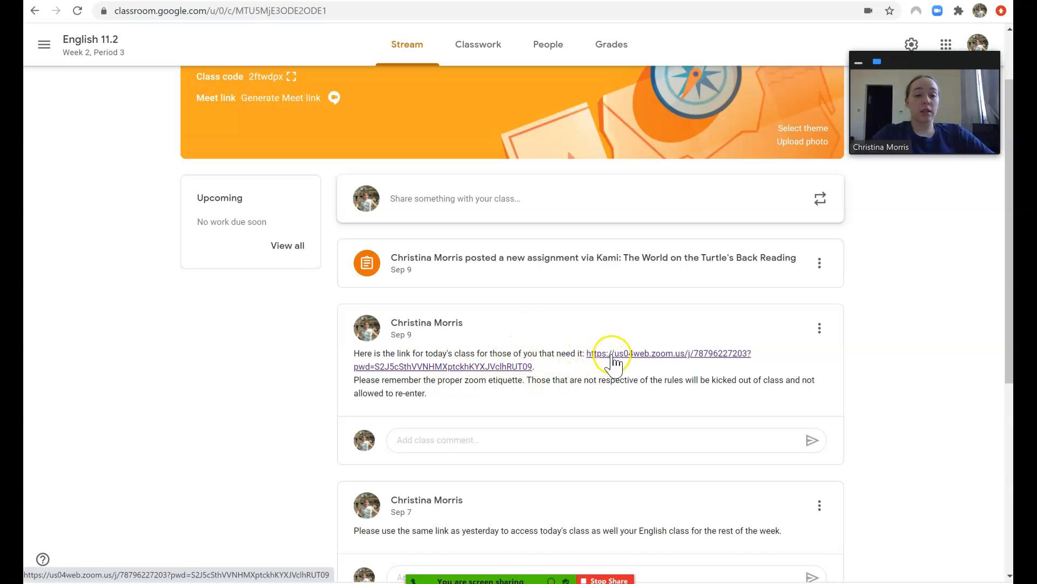
pyautogui.moveTo(477, 410)
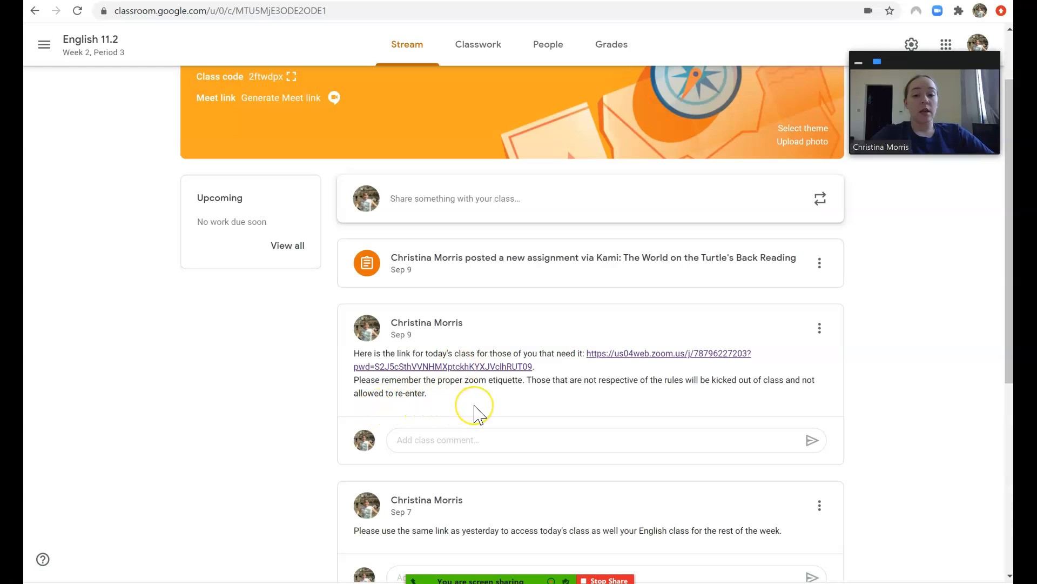
pyautogui.moveTo(478, 408)
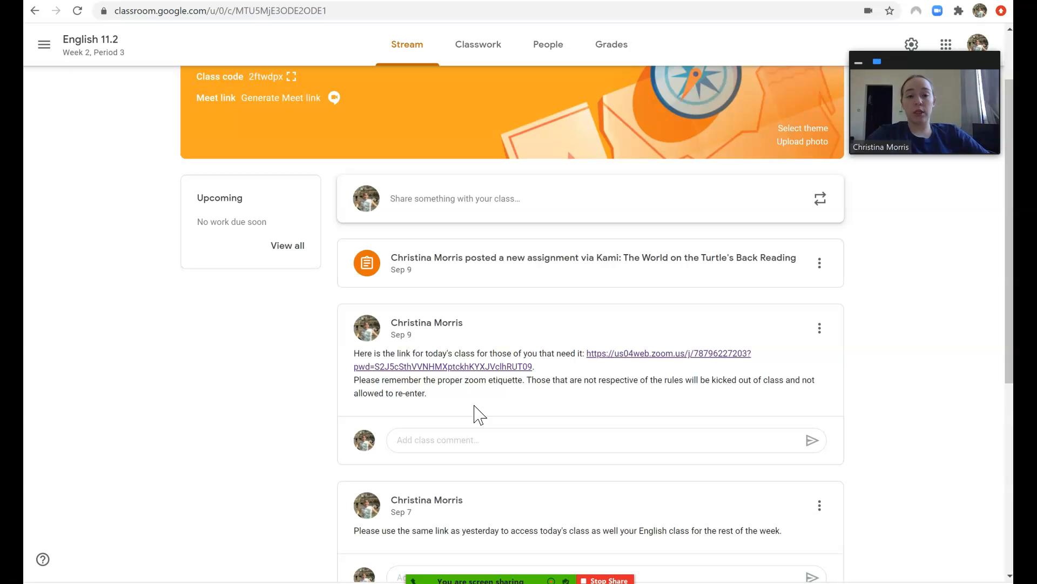
pyautogui.scroll(3)
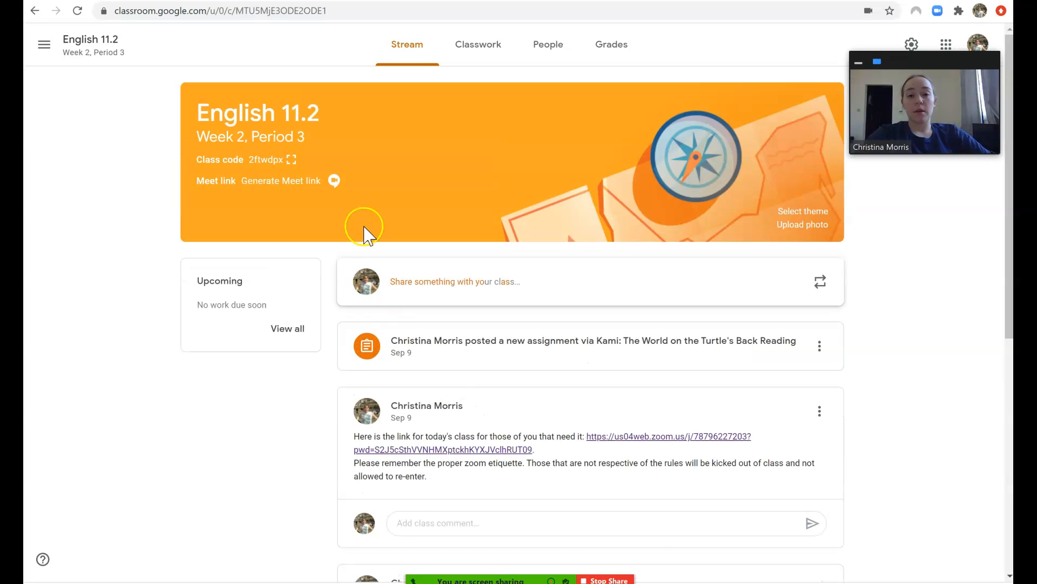
# Show English 11.2's Classwork list with its three posted materials and assignments
pyautogui.click(484, 44)
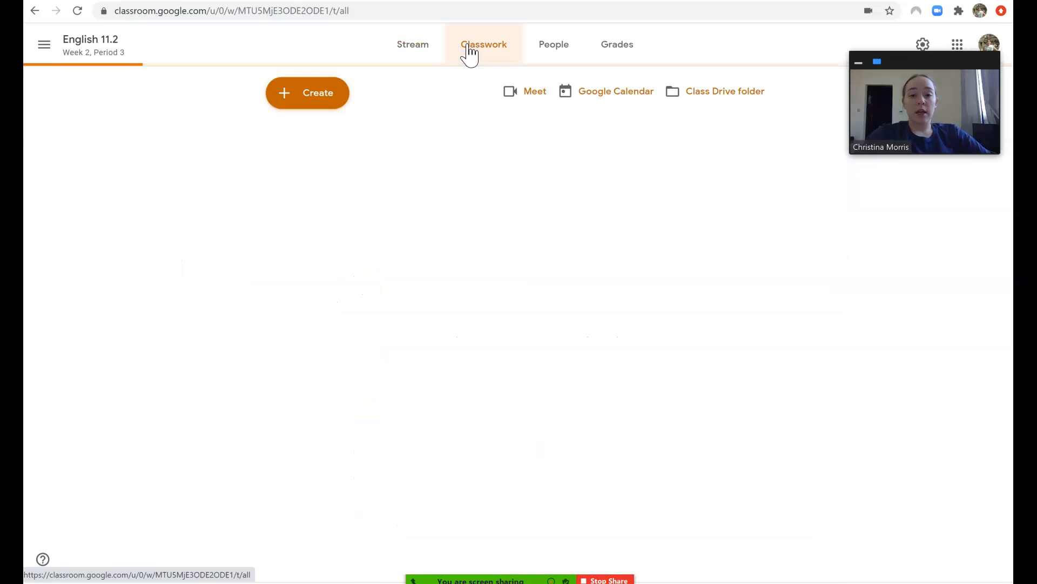
pyautogui.click(484, 43)
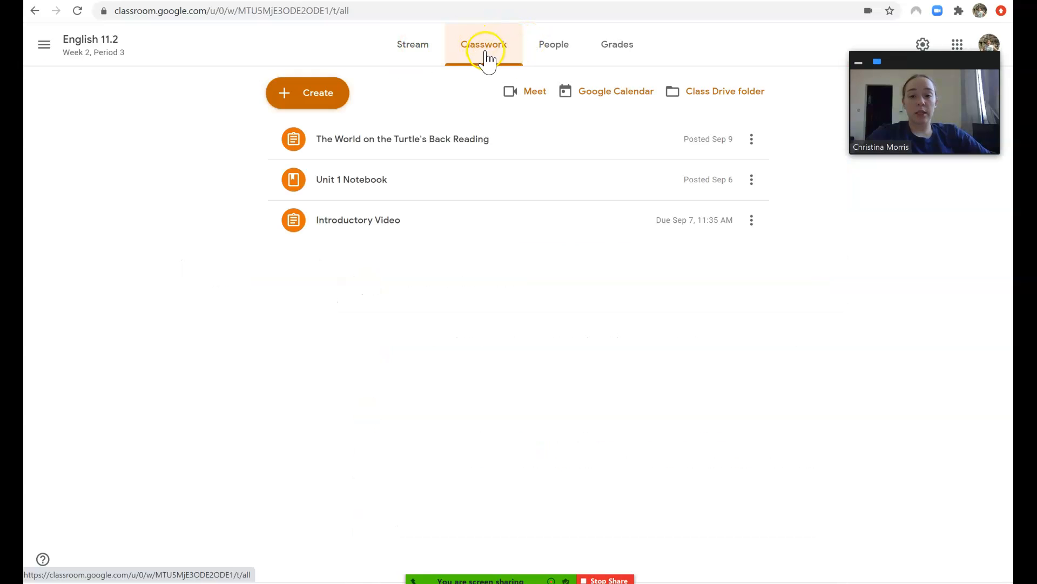
pyautogui.moveTo(394, 202)
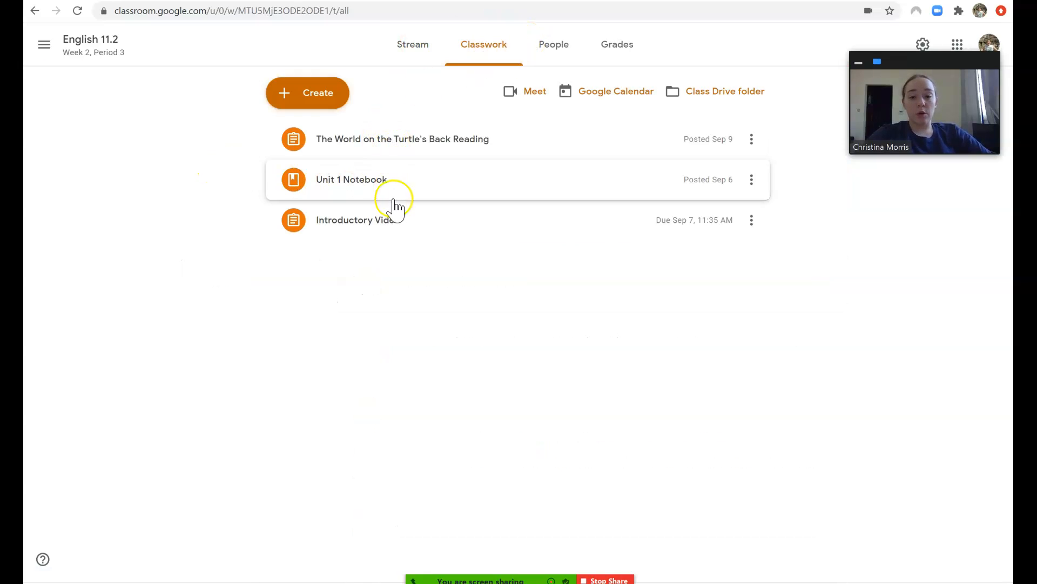
pyautogui.moveTo(379, 255)
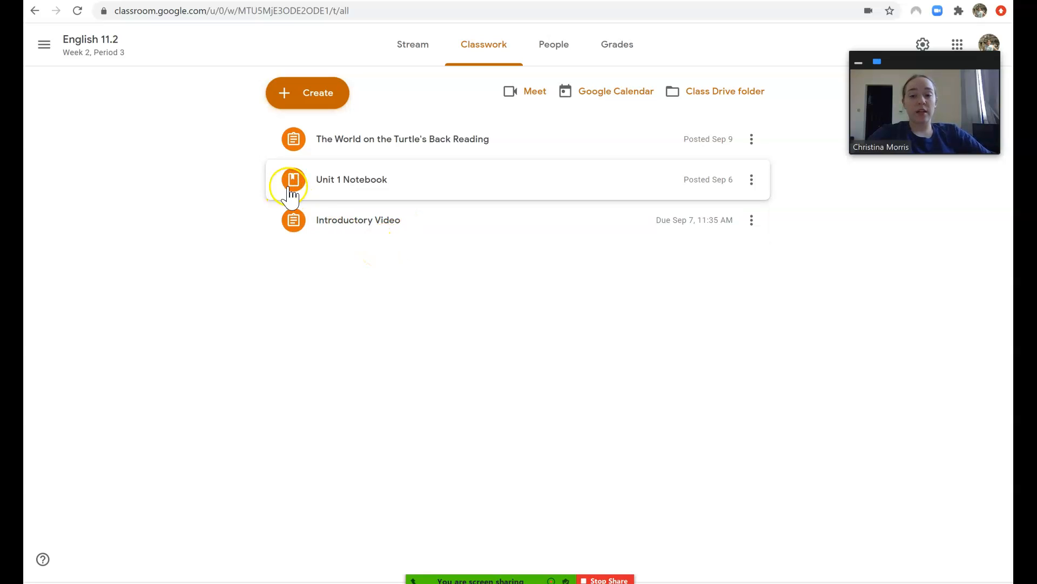
pyautogui.moveTo(379, 190)
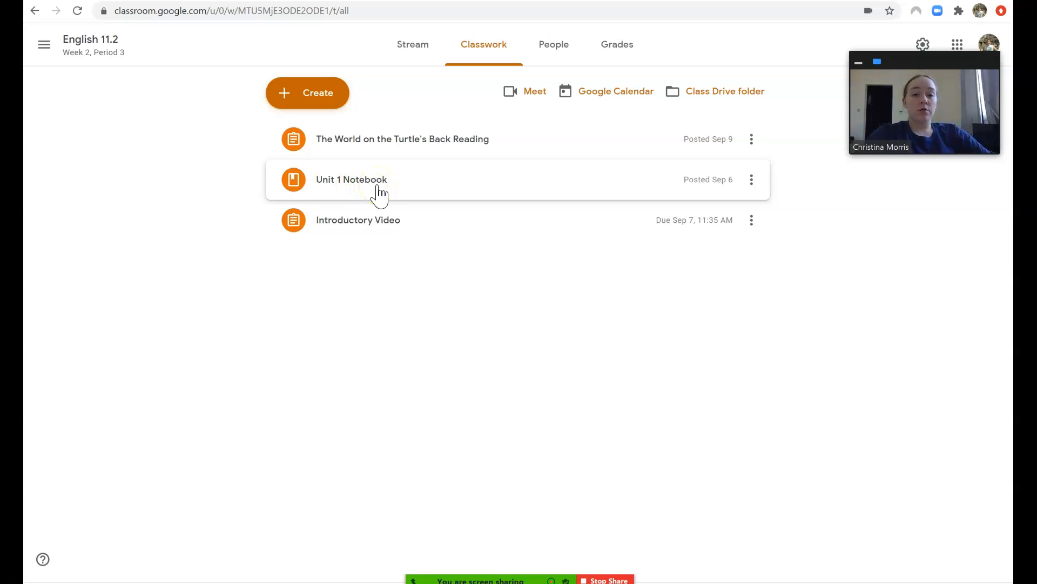
pyautogui.moveTo(403, 125)
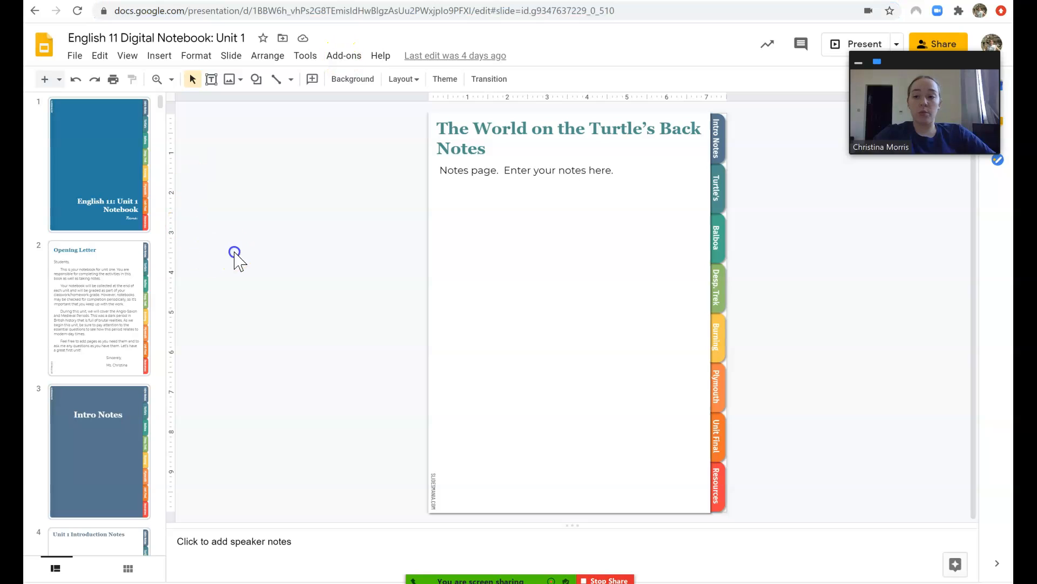
pyautogui.click(99, 165)
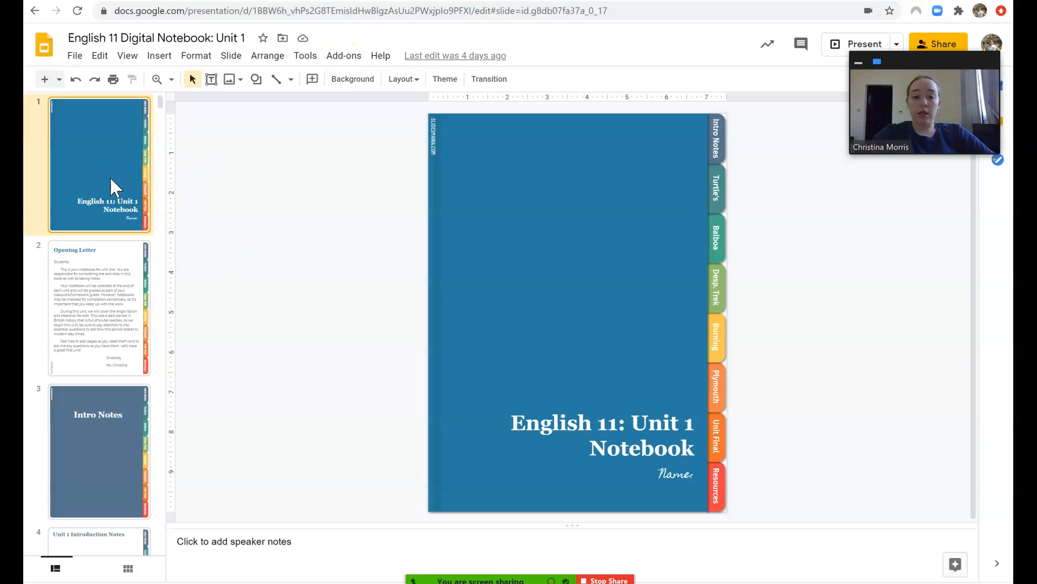
pyautogui.moveTo(715, 398)
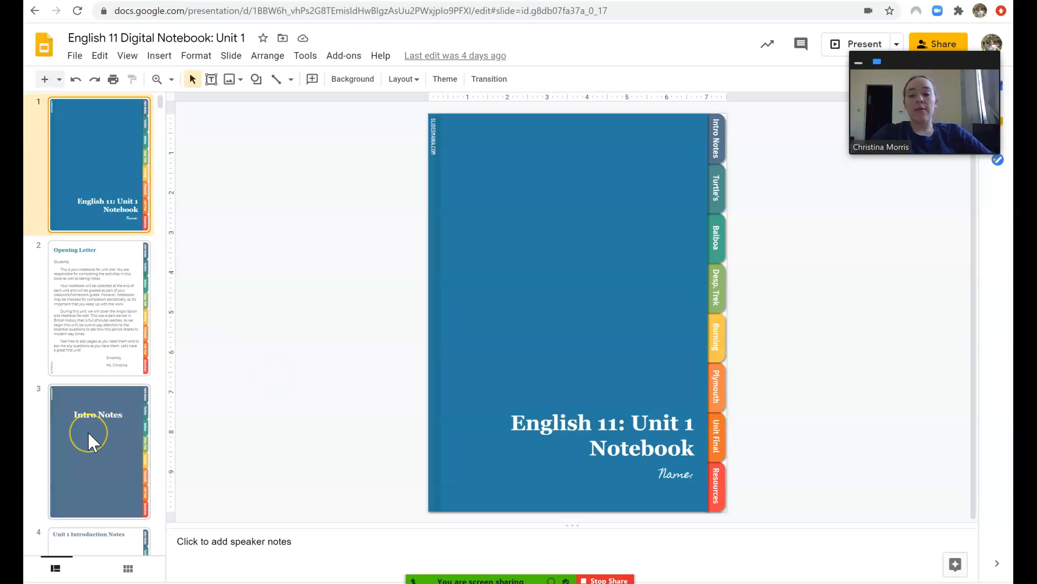
pyautogui.scroll(-3)
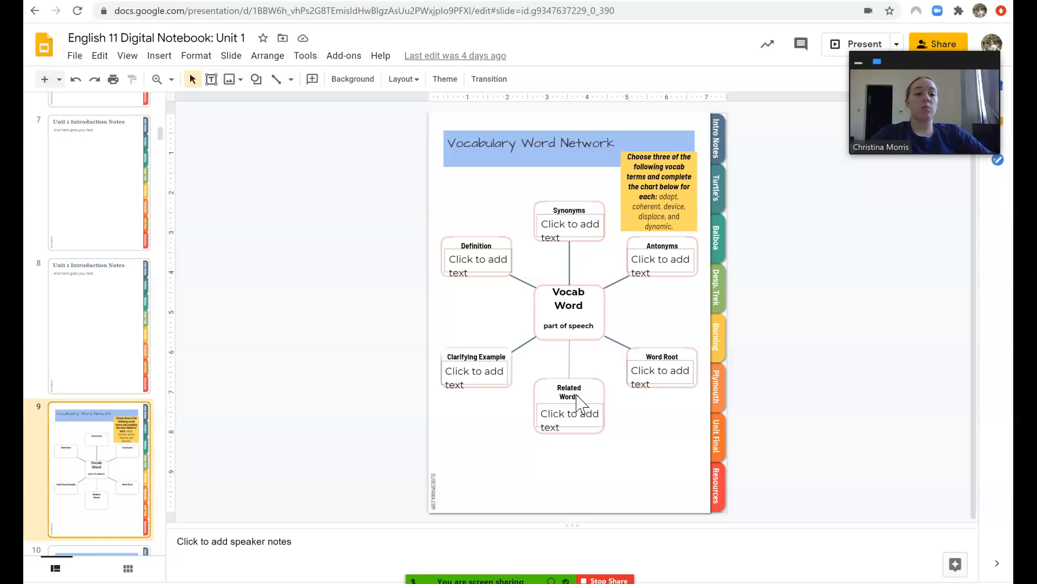
pyautogui.moveTo(319, 359)
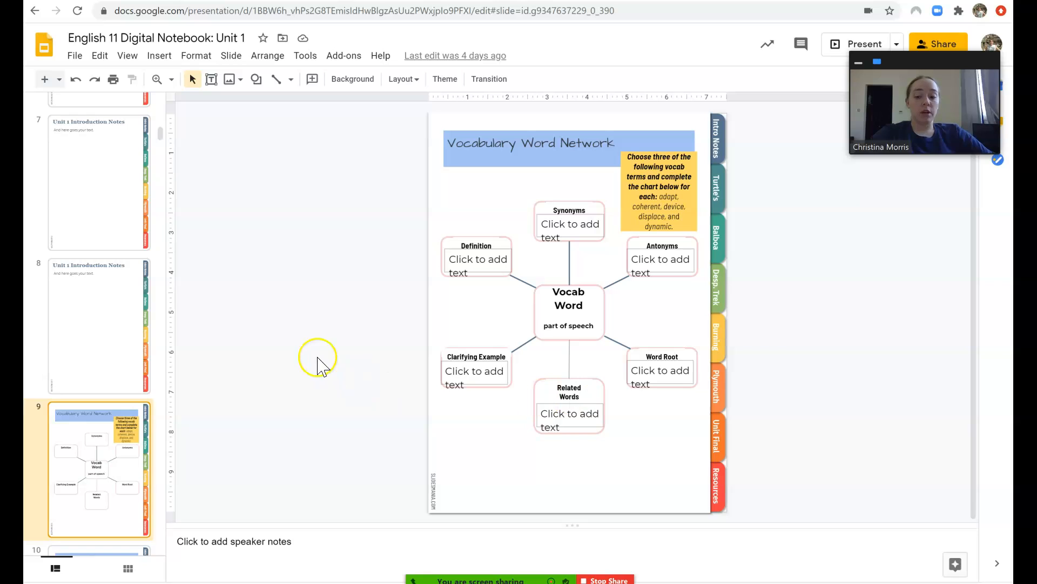
pyautogui.scroll(-3)
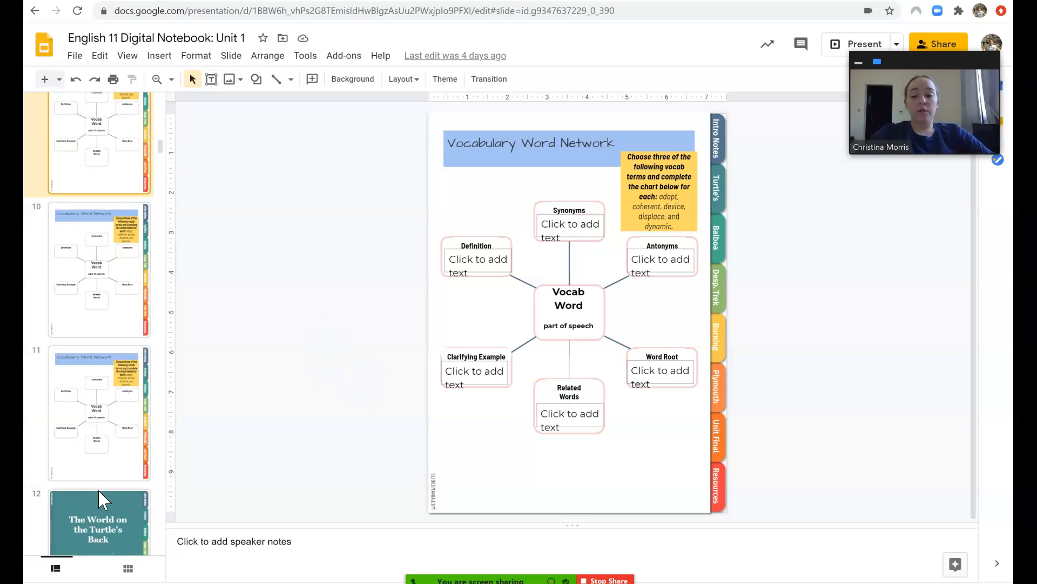
pyautogui.scroll(-3)
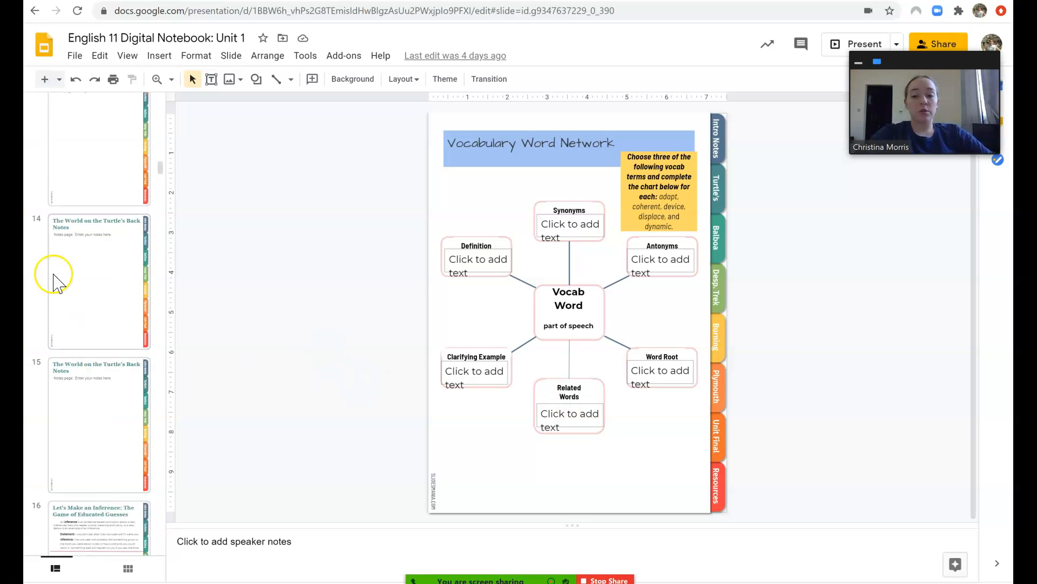
pyautogui.click(98, 281)
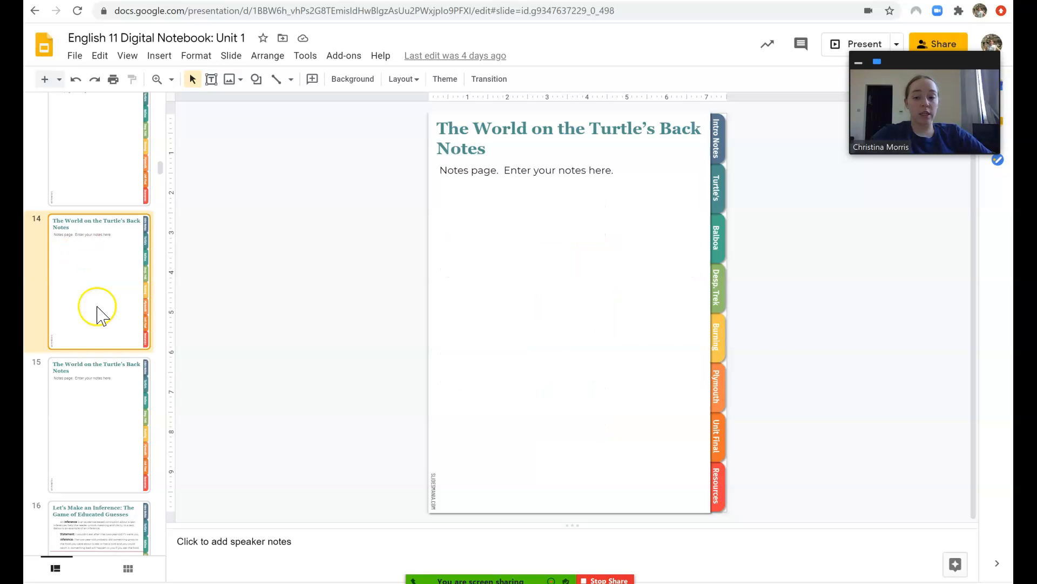
pyautogui.click(98, 527)
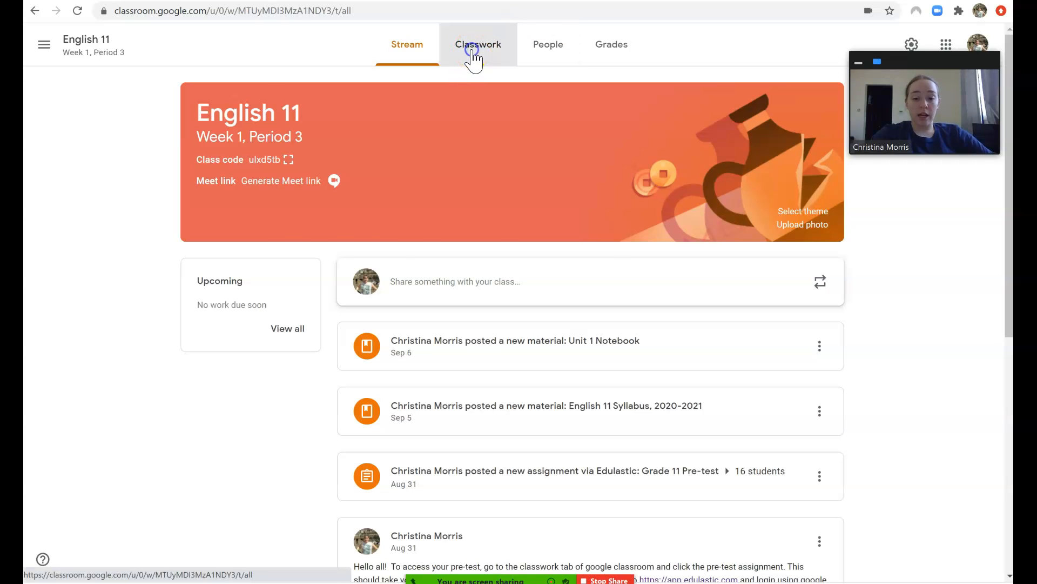
# Show English 11's Classwork and expand the Unit 1 Notebook material with its linked notebook
pyautogui.click(478, 45)
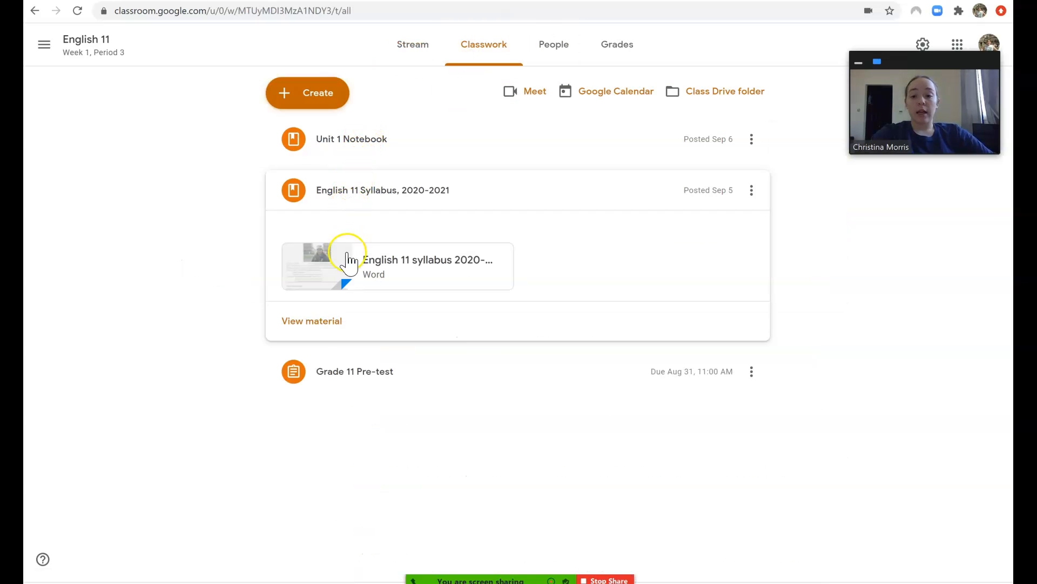
pyautogui.click(351, 140)
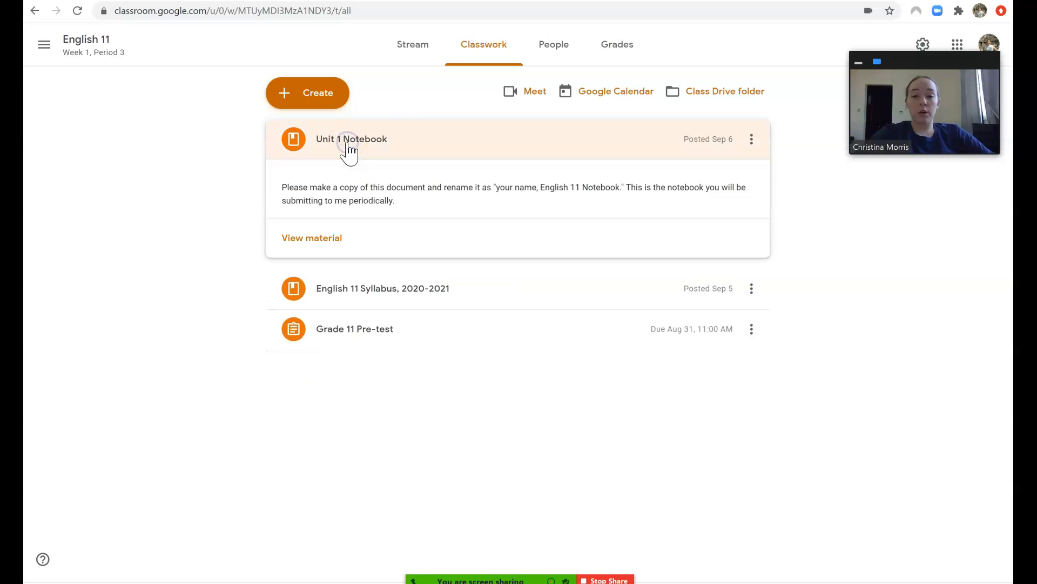
pyautogui.click(352, 138)
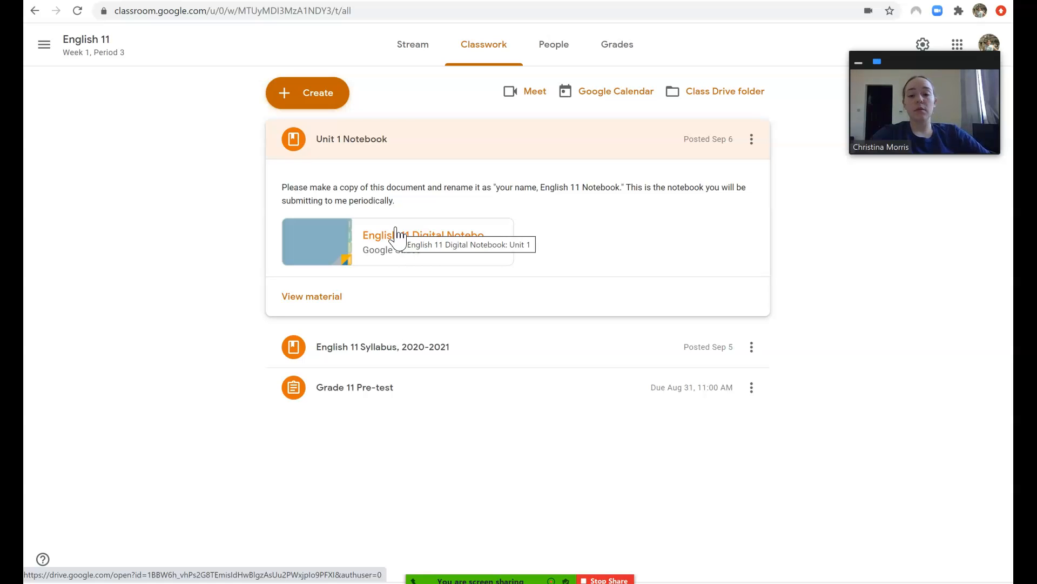
pyautogui.moveTo(347, 358)
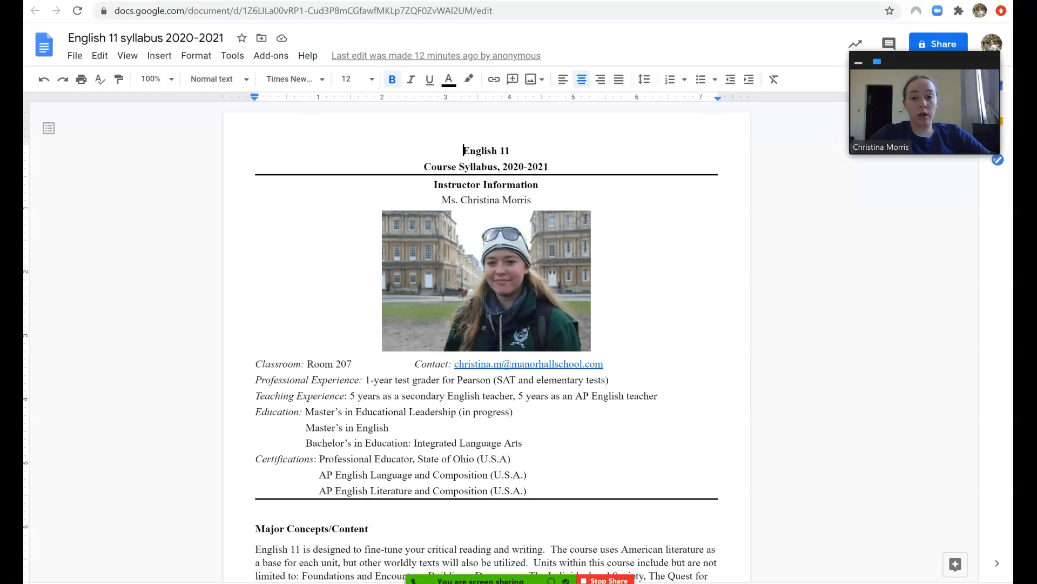
pyautogui.moveTo(675, 395)
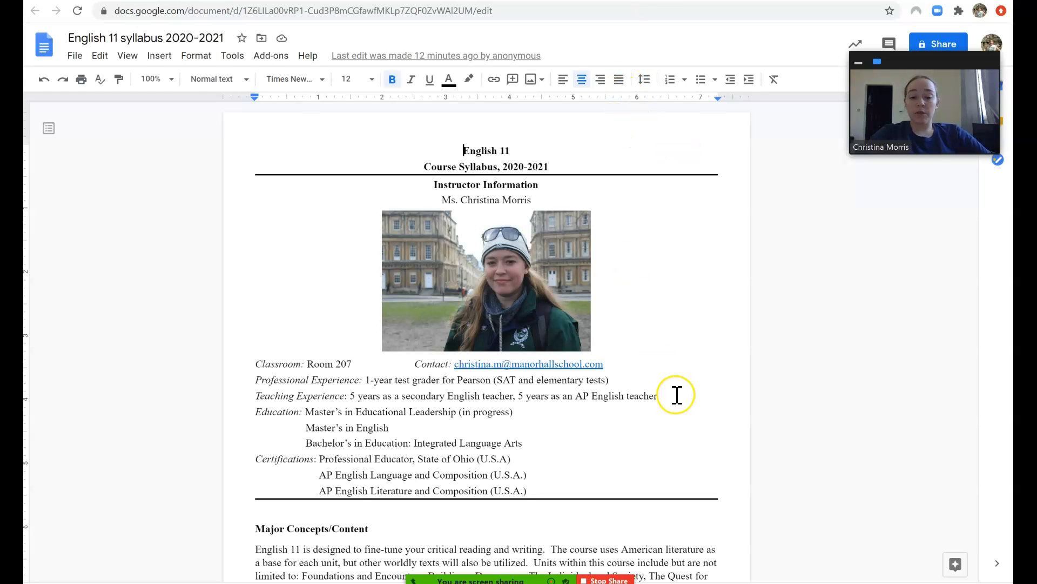
pyautogui.moveTo(678, 395)
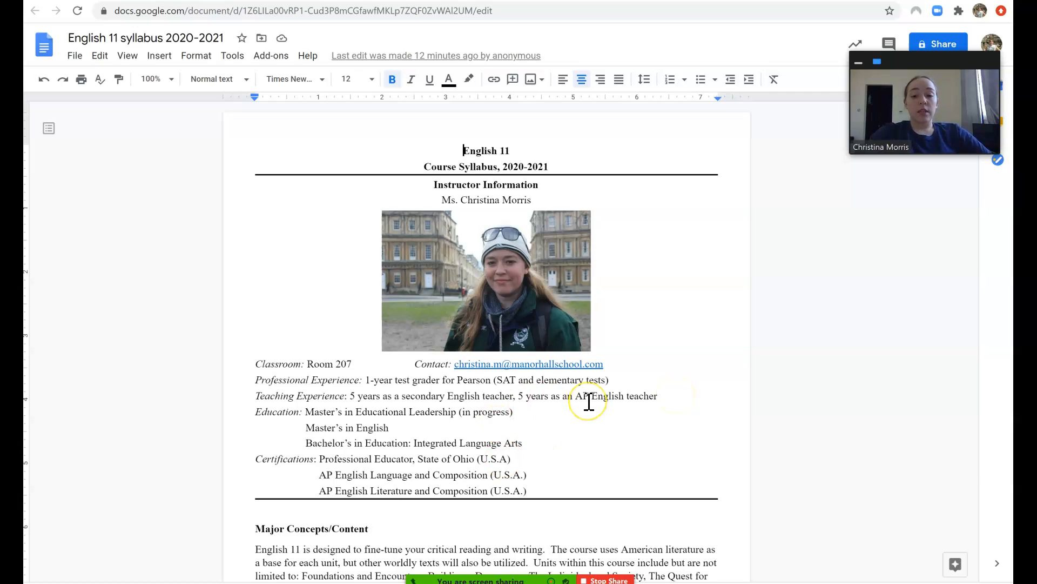
pyautogui.scroll(-3)
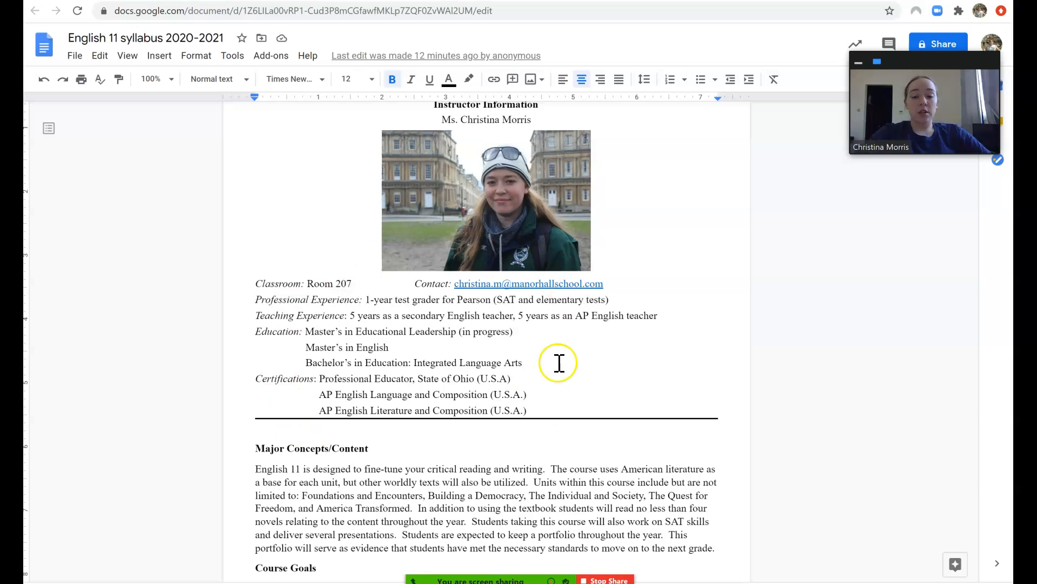
pyautogui.moveTo(390, 409)
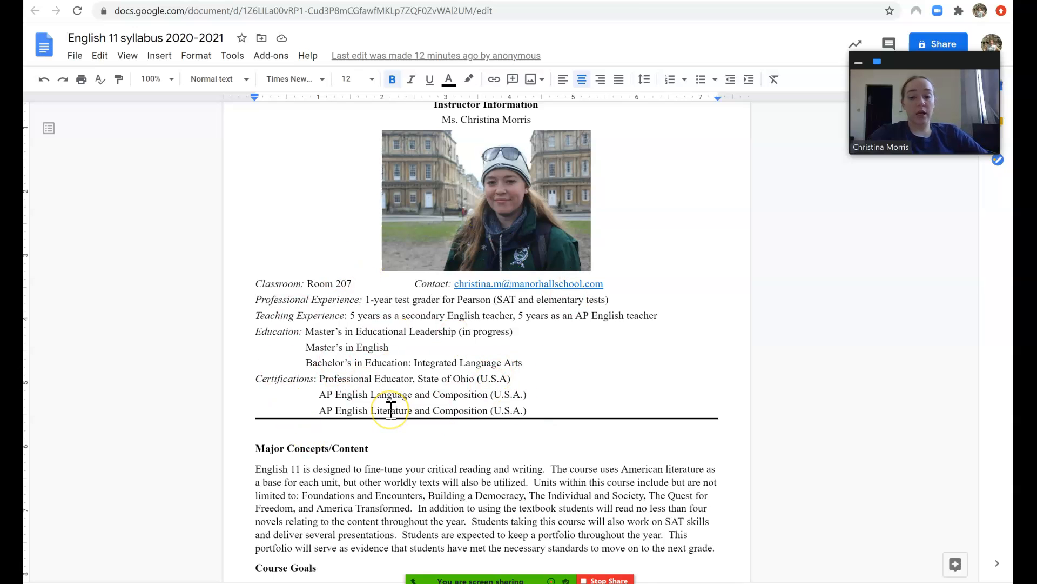
pyautogui.scroll(-3)
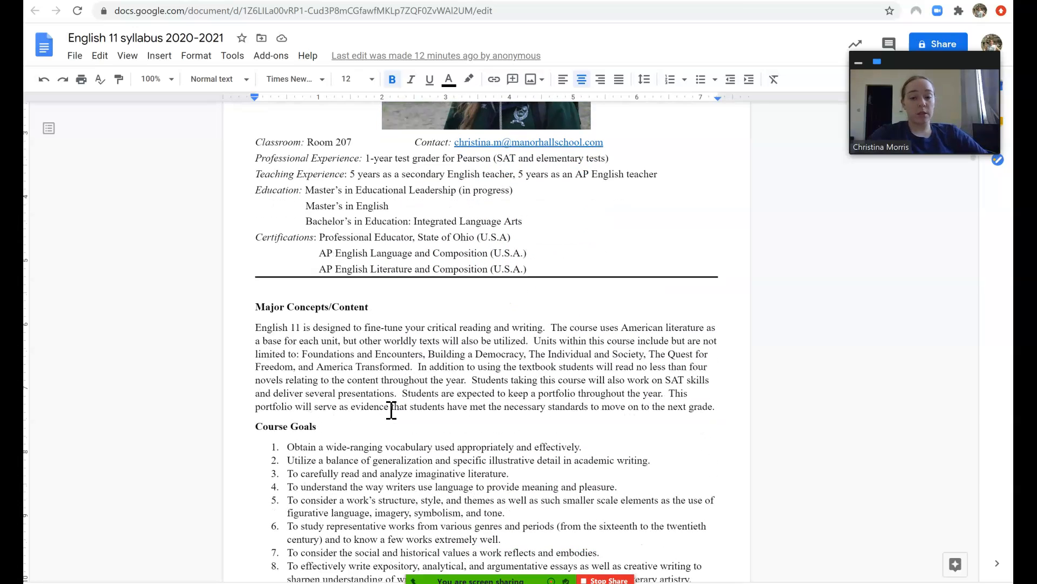
pyautogui.scroll(-3)
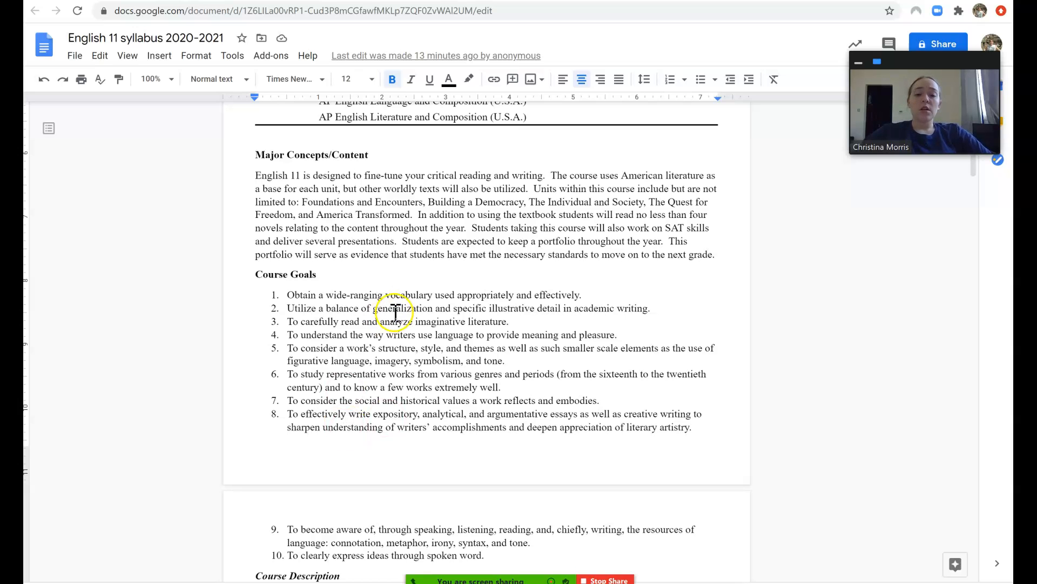
pyautogui.scroll(-3)
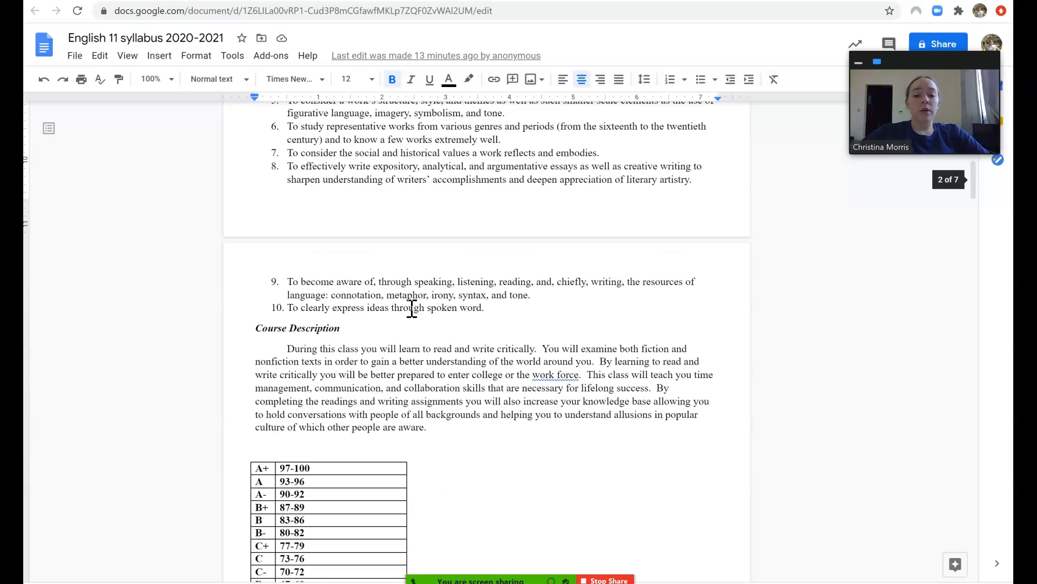
pyautogui.scroll(-3)
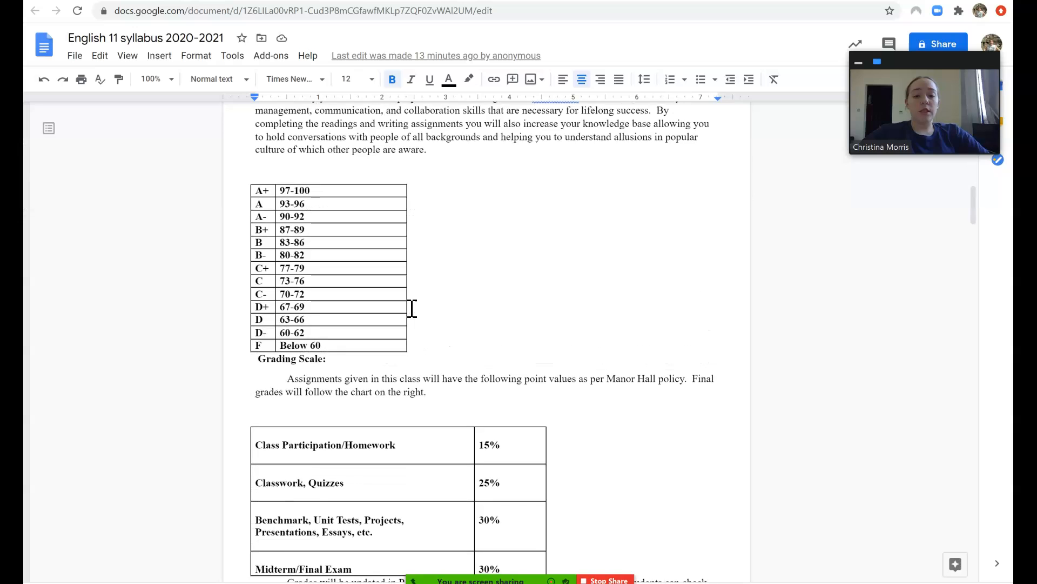
pyautogui.scroll(-3)
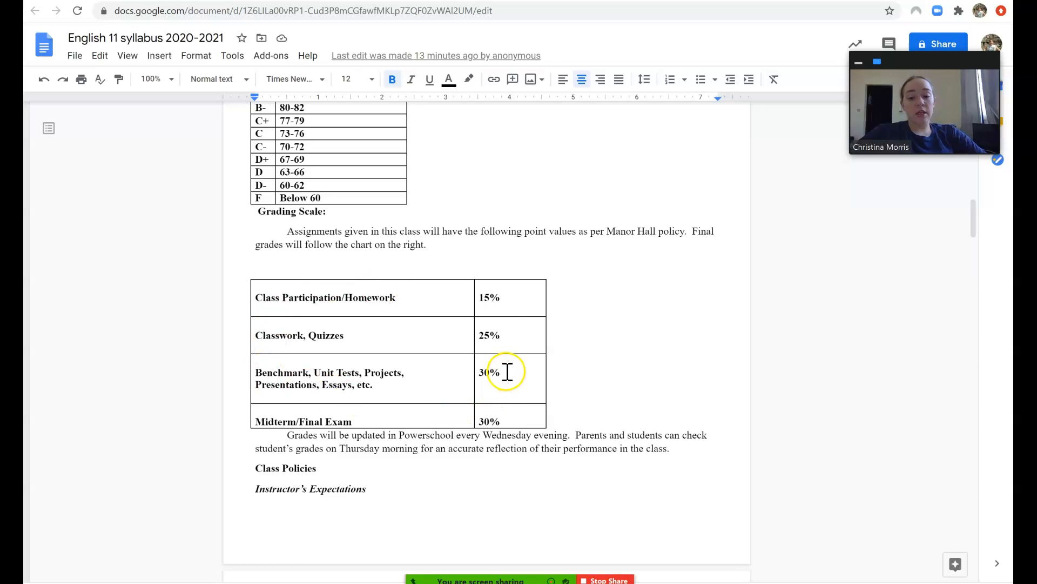
pyautogui.moveTo(499, 388)
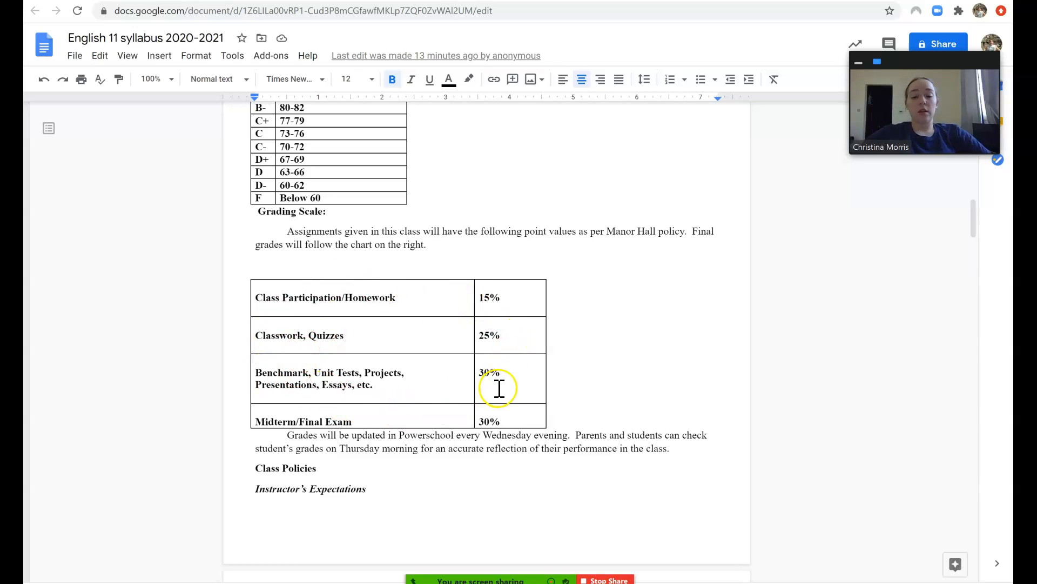
pyautogui.scroll(-3)
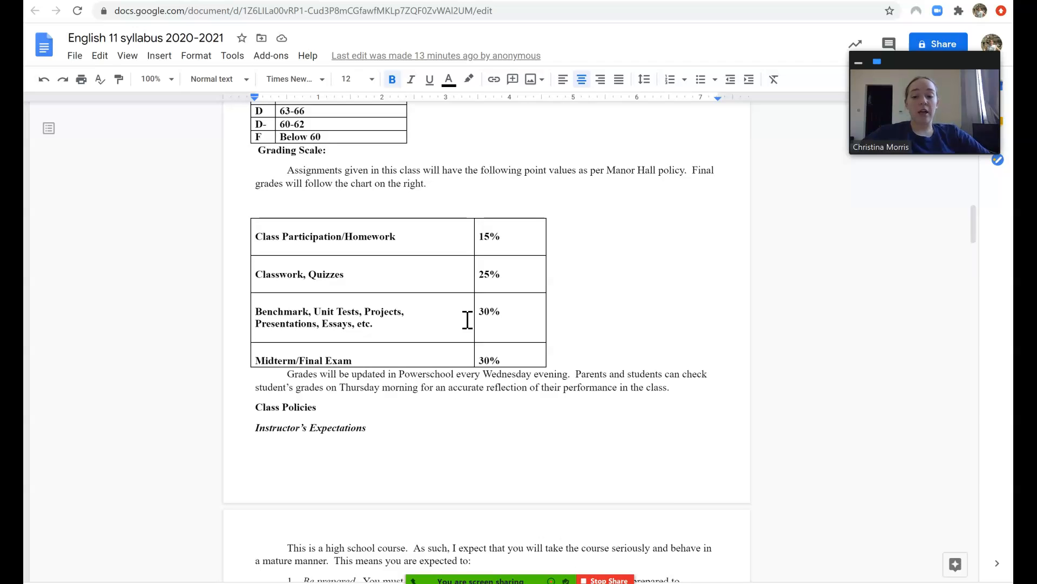
pyautogui.scroll(-3)
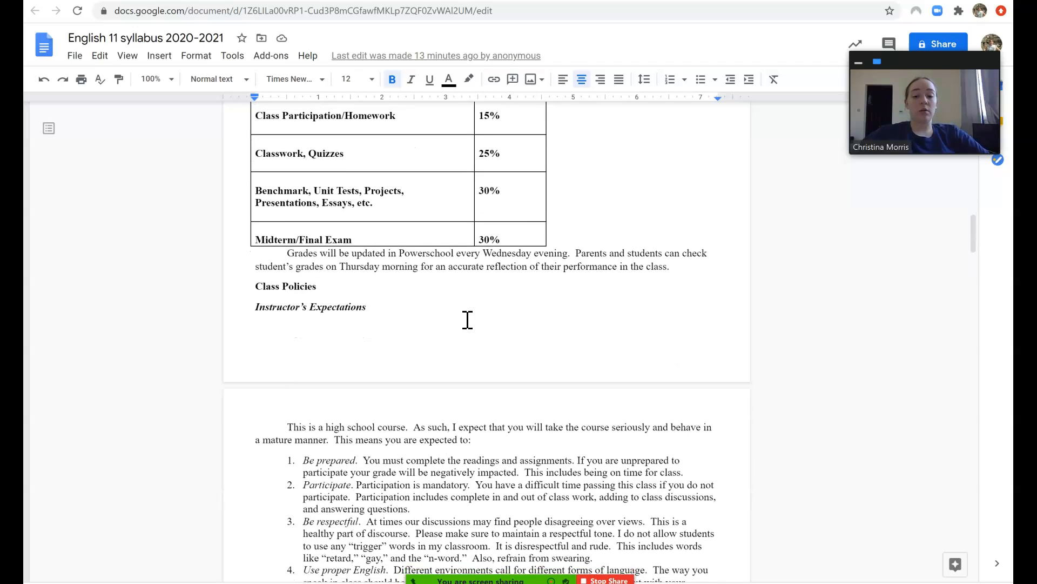
pyautogui.scroll(-3)
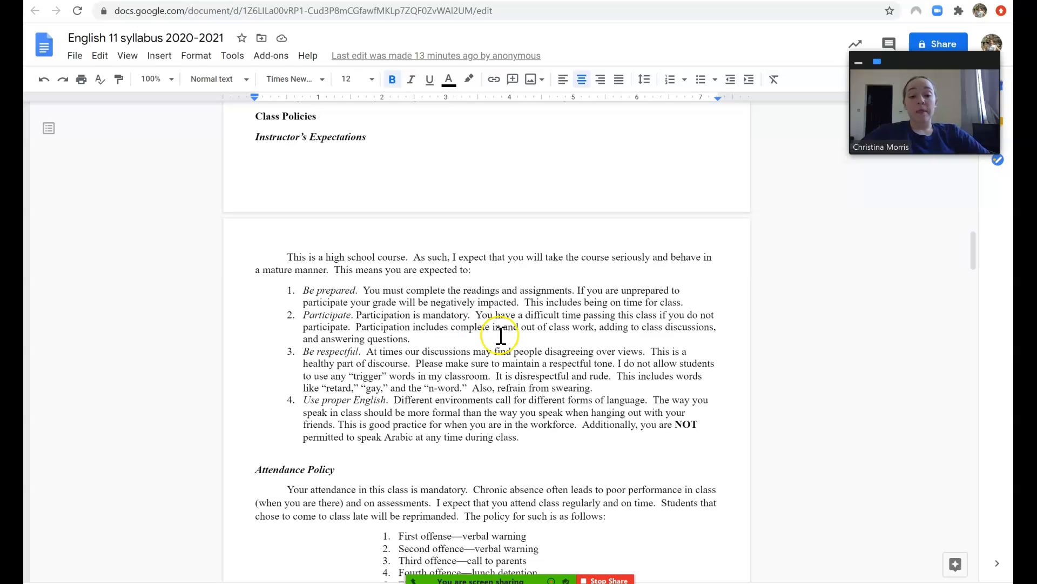